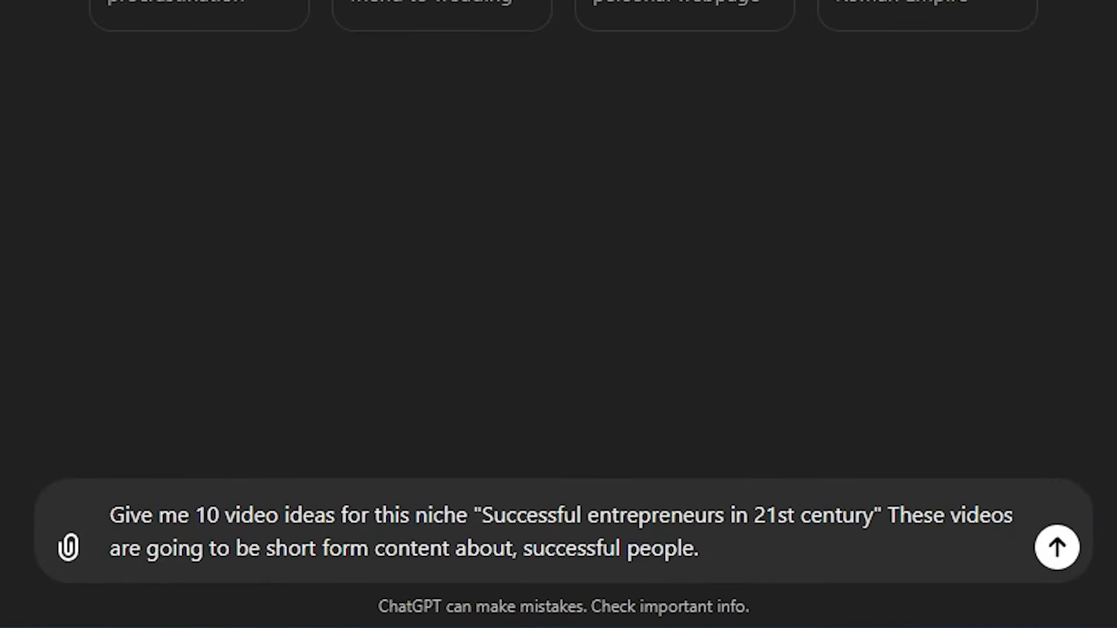
Send the ten entrepreneur video ideas prompt, then submit the Elon Musk rise script request.
click(1057, 546)
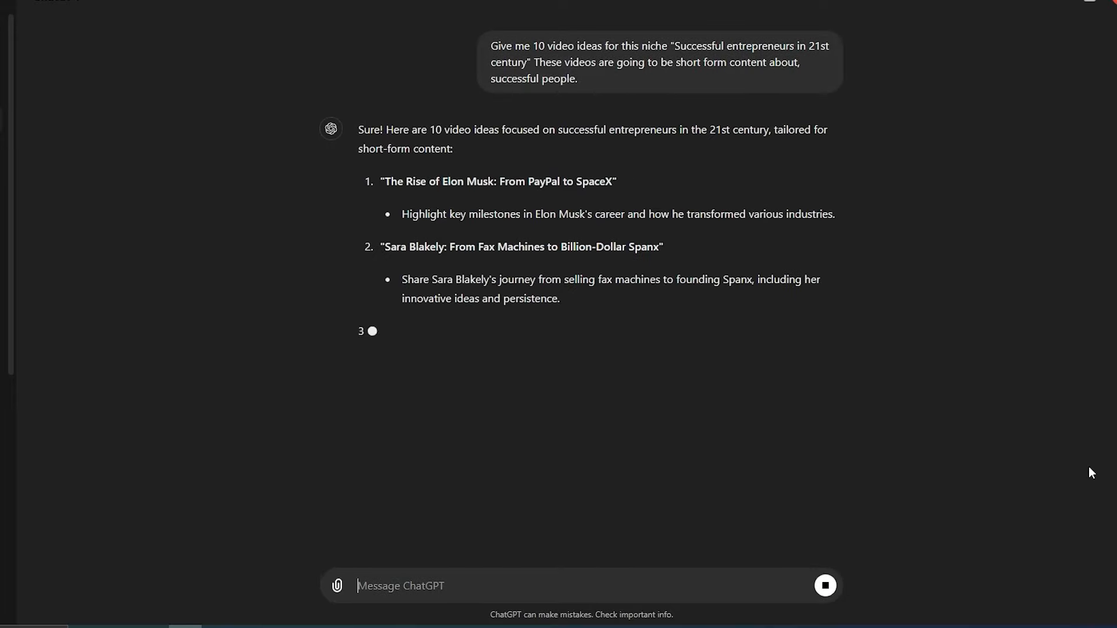
scroll(down, 3)
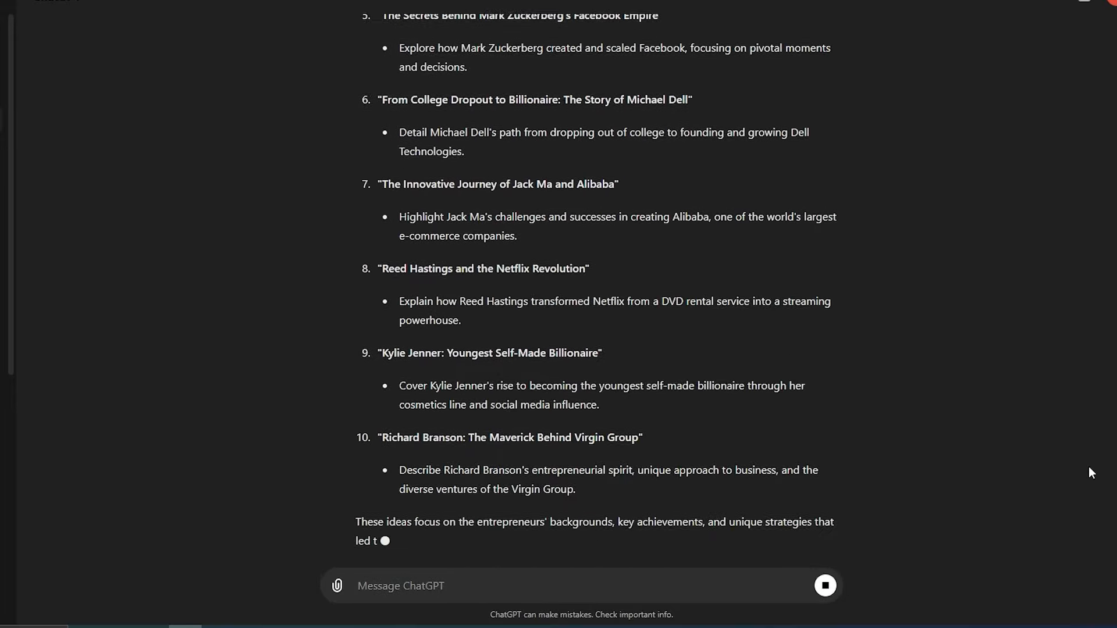
scroll(down, 3)
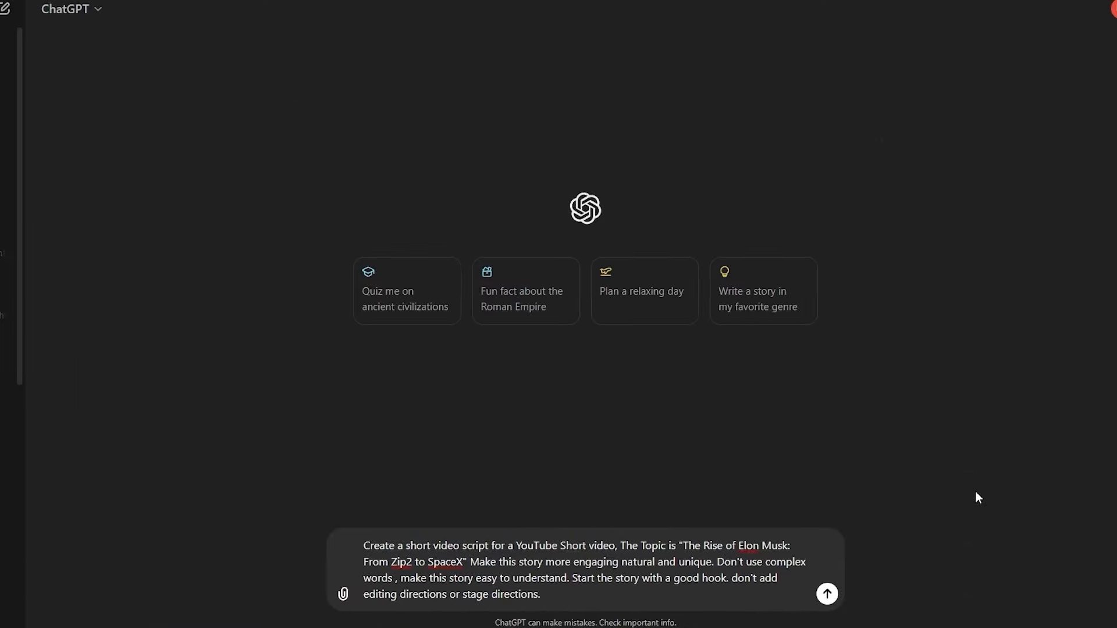
click(826, 593)
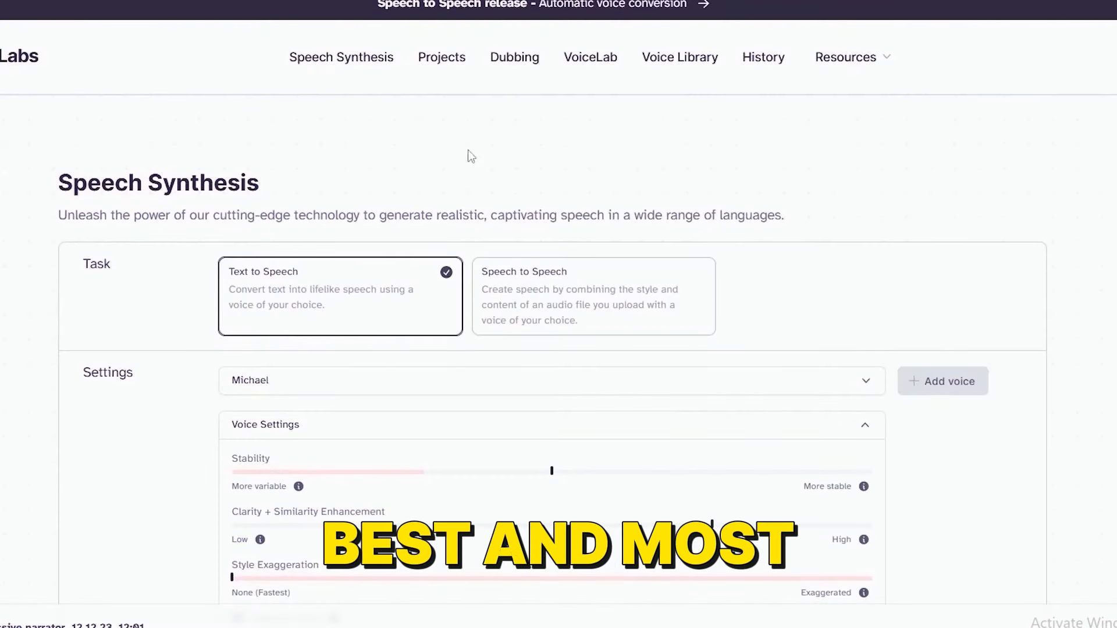
mouse_move(1074, 358)
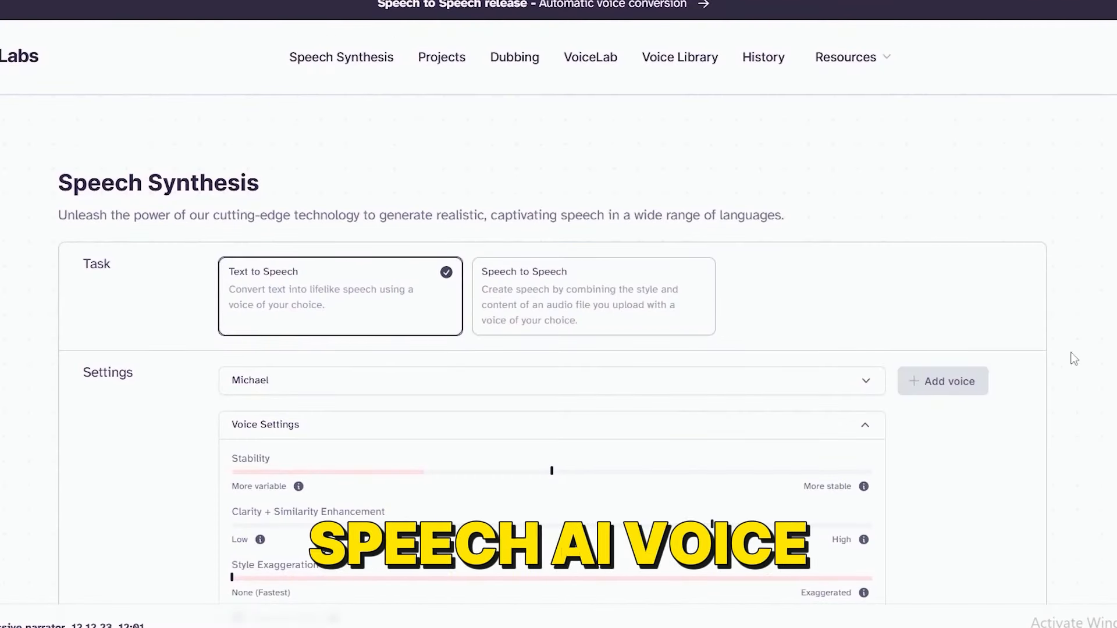
Browse the ElevenLabs community voice library and play the Chris voice preview.
click(685, 57)
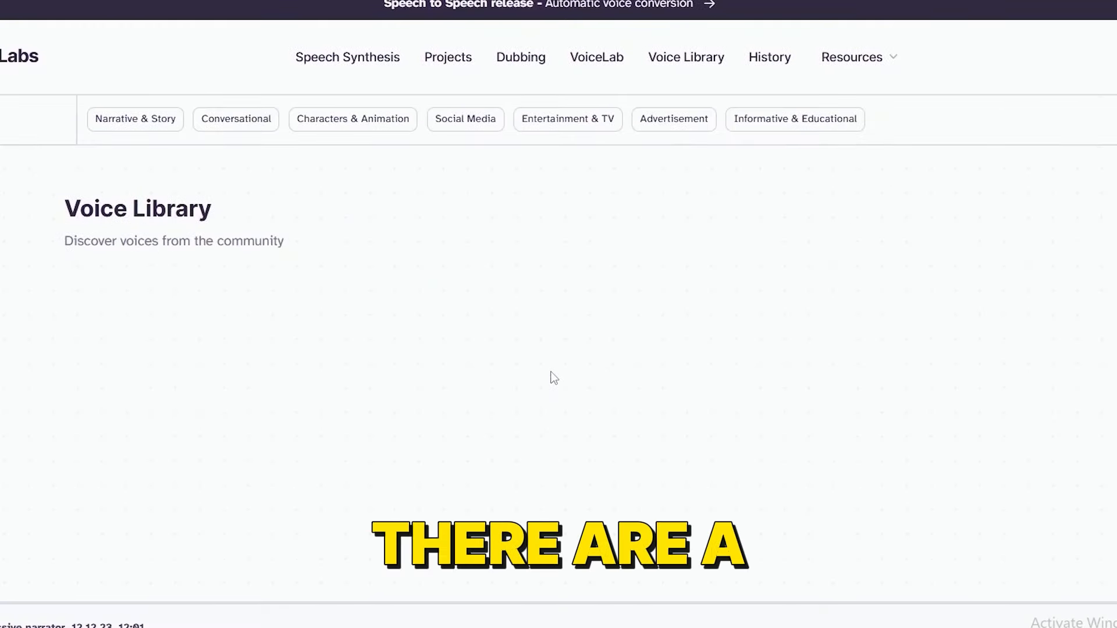
scroll(down, 3)
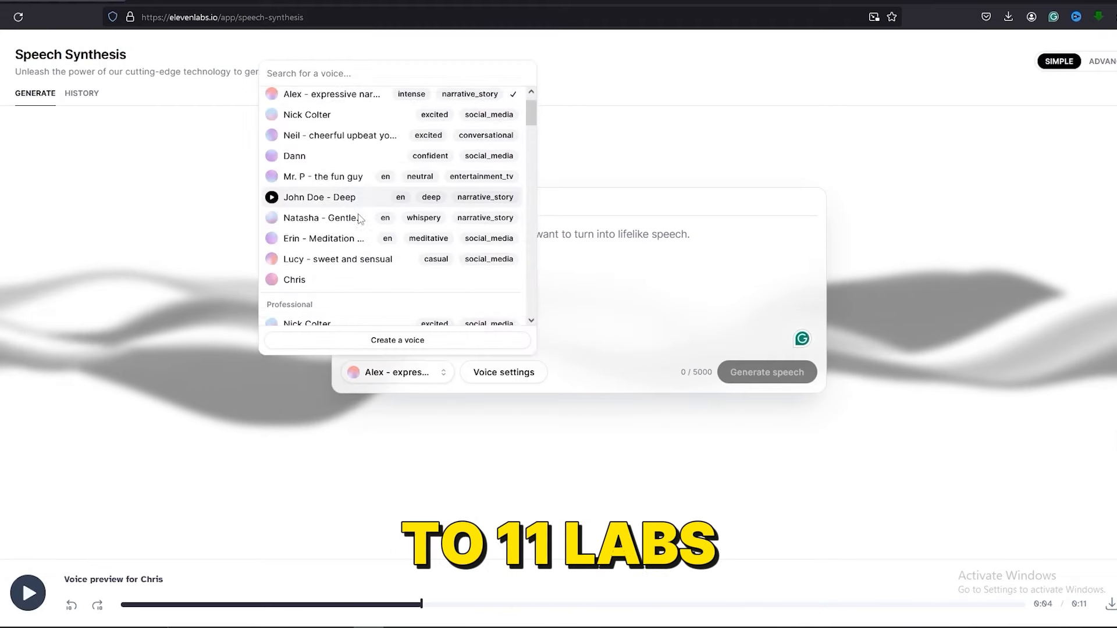
click(295, 279)
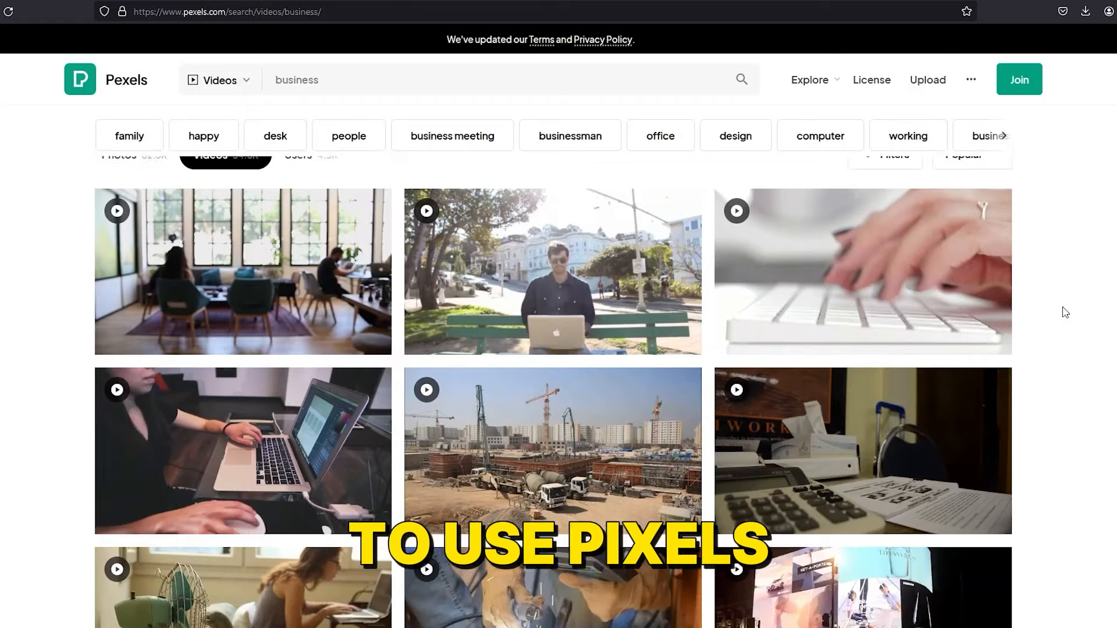
Scroll through the Pexels 'business' video search results.
scroll(down, 3)
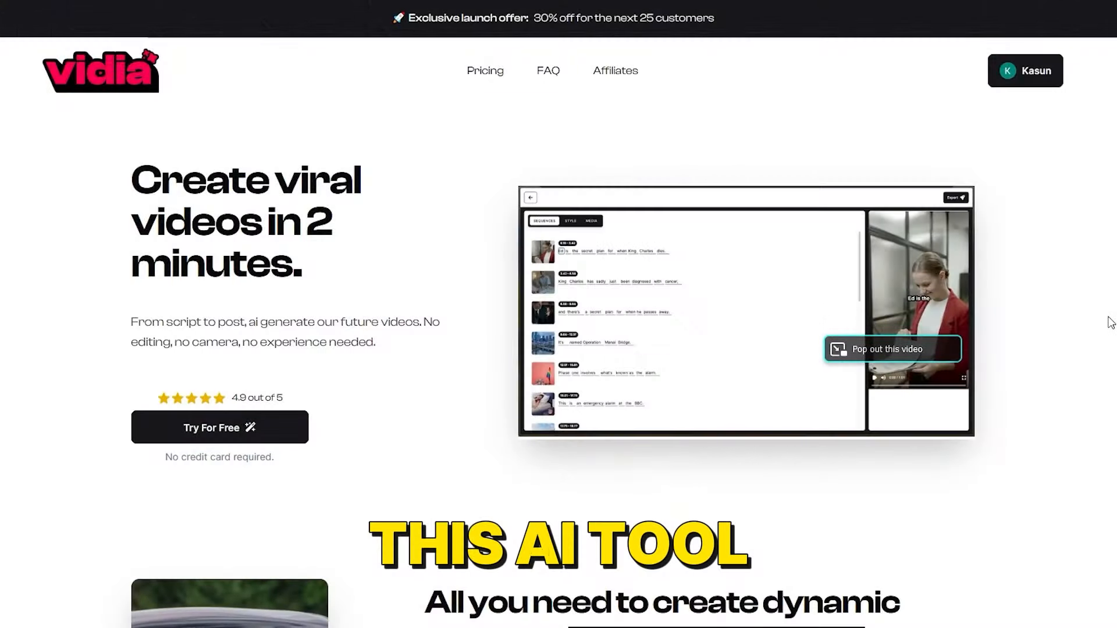
scroll(down, 3)
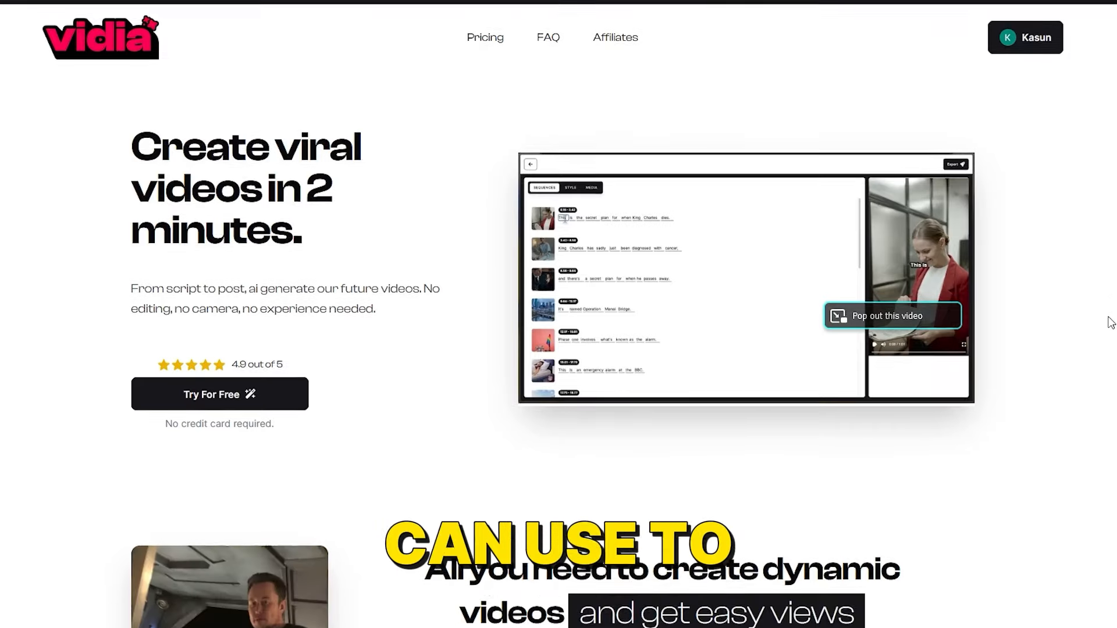
scroll(down, 3)
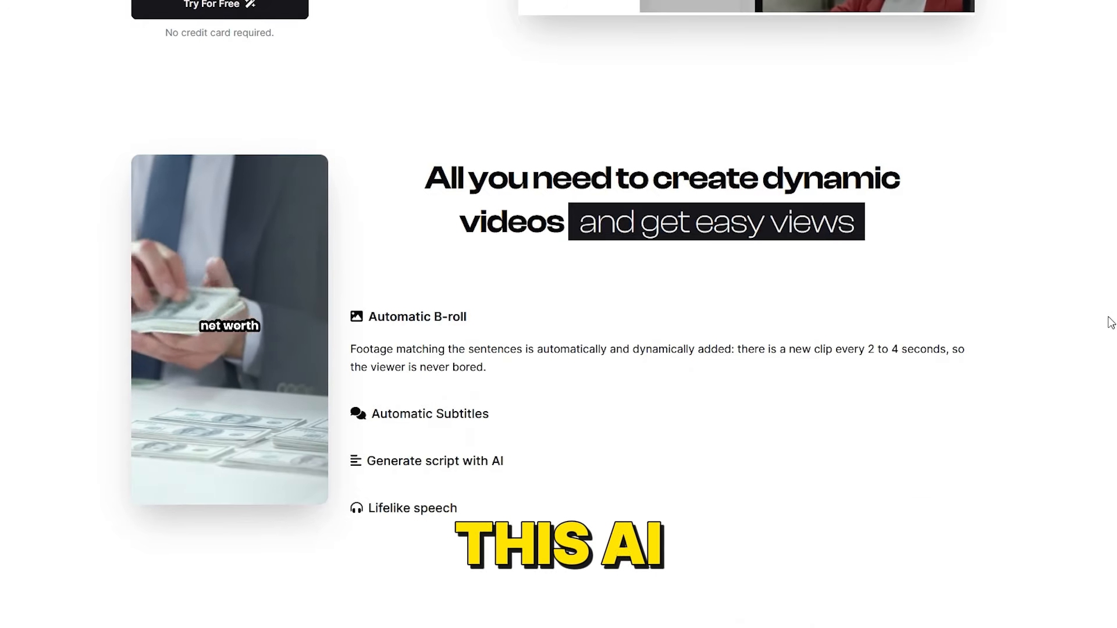
scroll(down, 3)
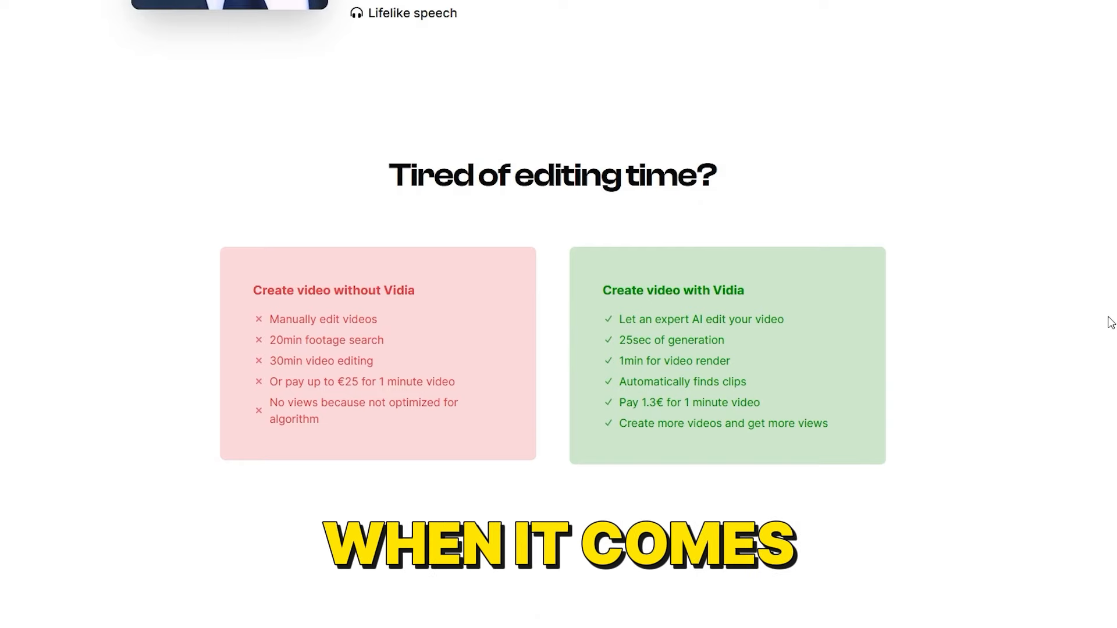
scroll(up, 3)
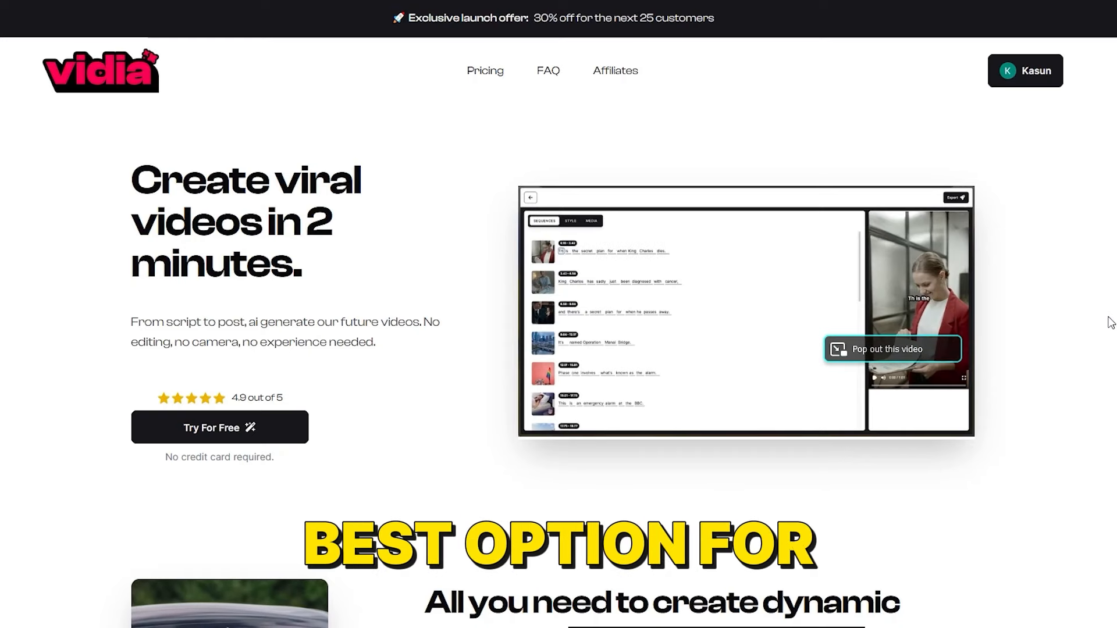
scroll(down, 3)
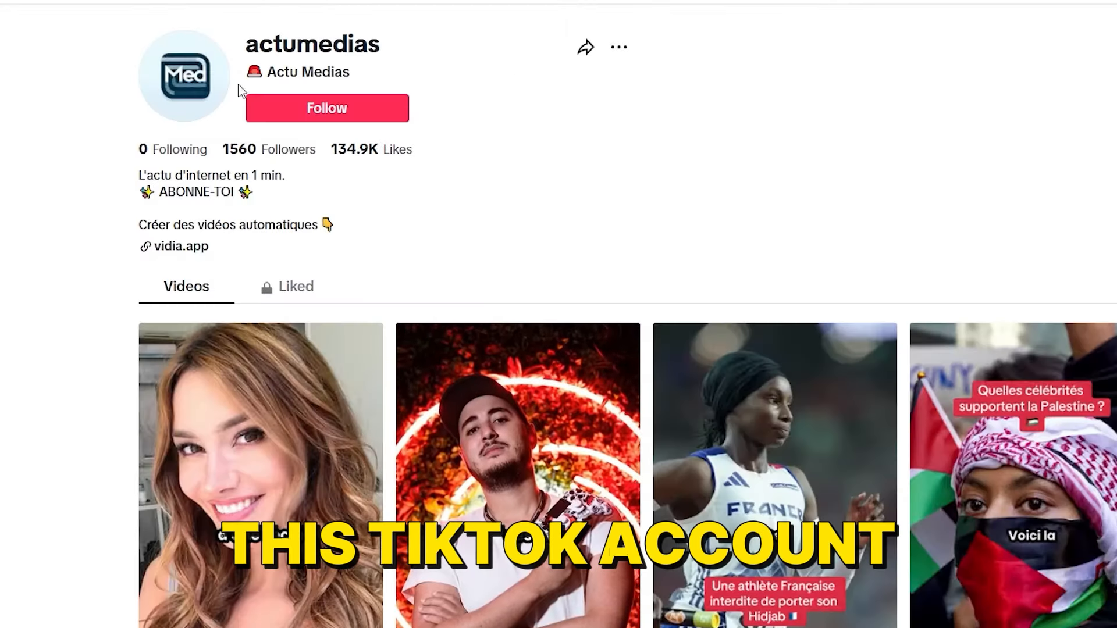
mouse_move(518, 143)
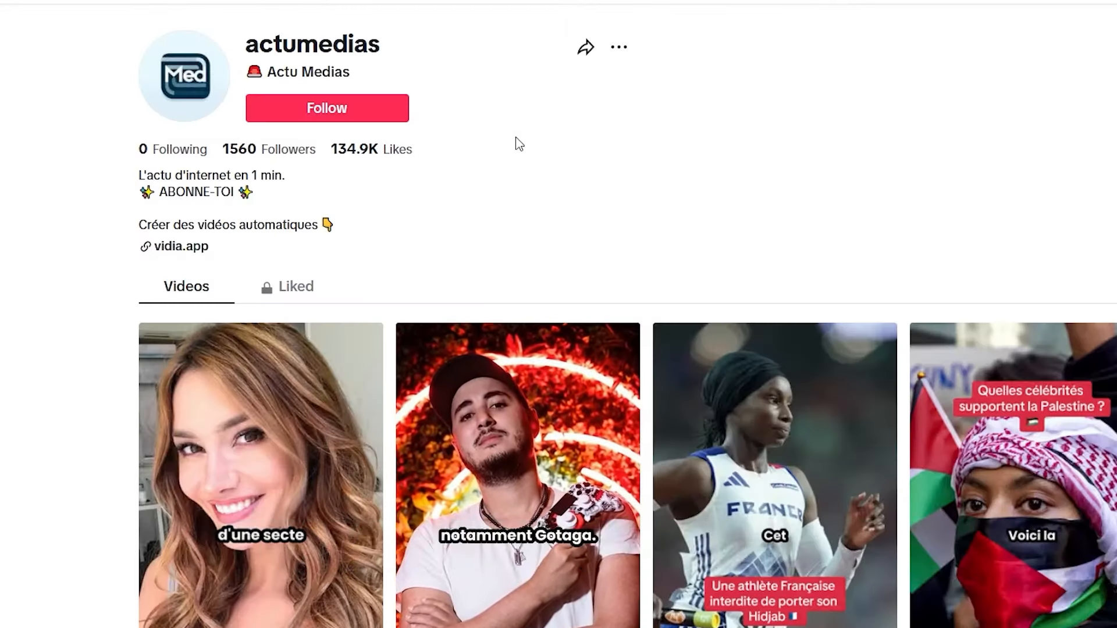
scroll(down, 3)
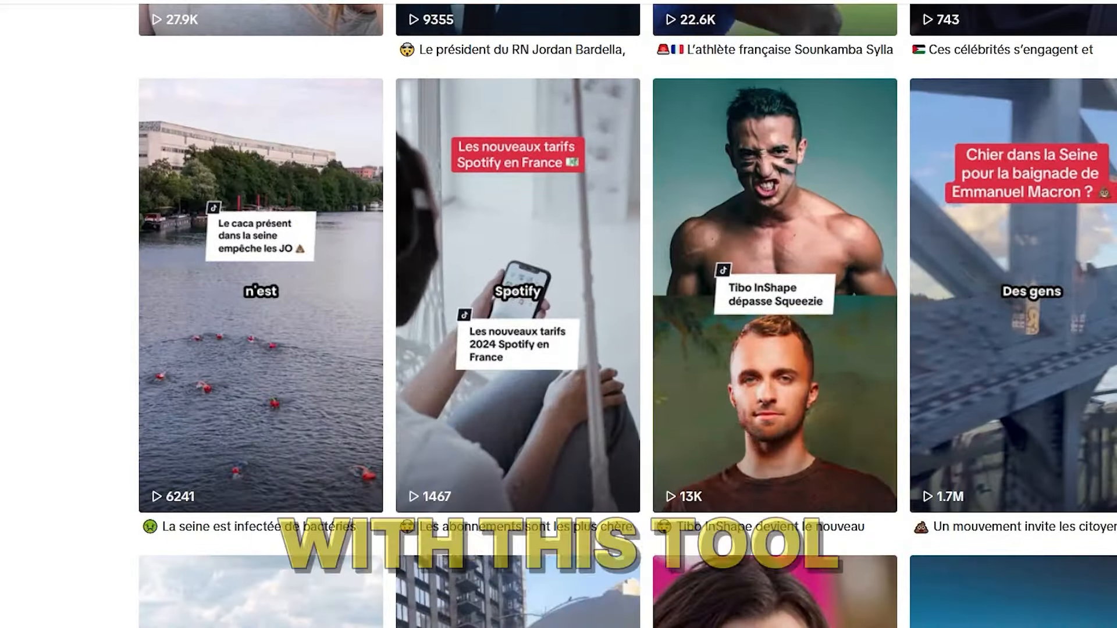
scroll(down, 3)
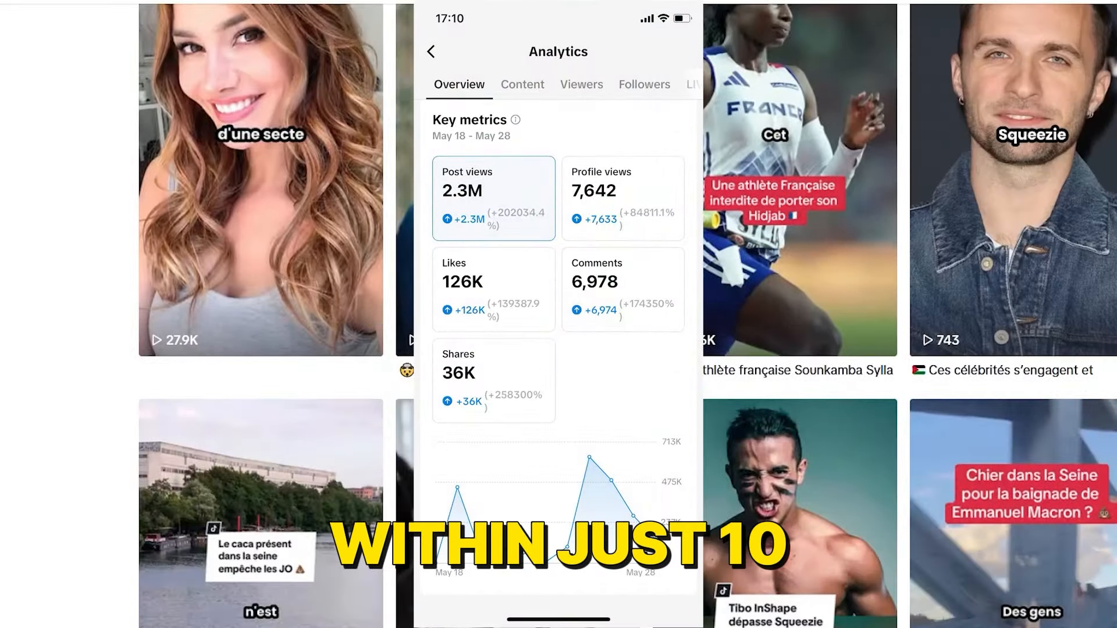
scroll(down, 3)
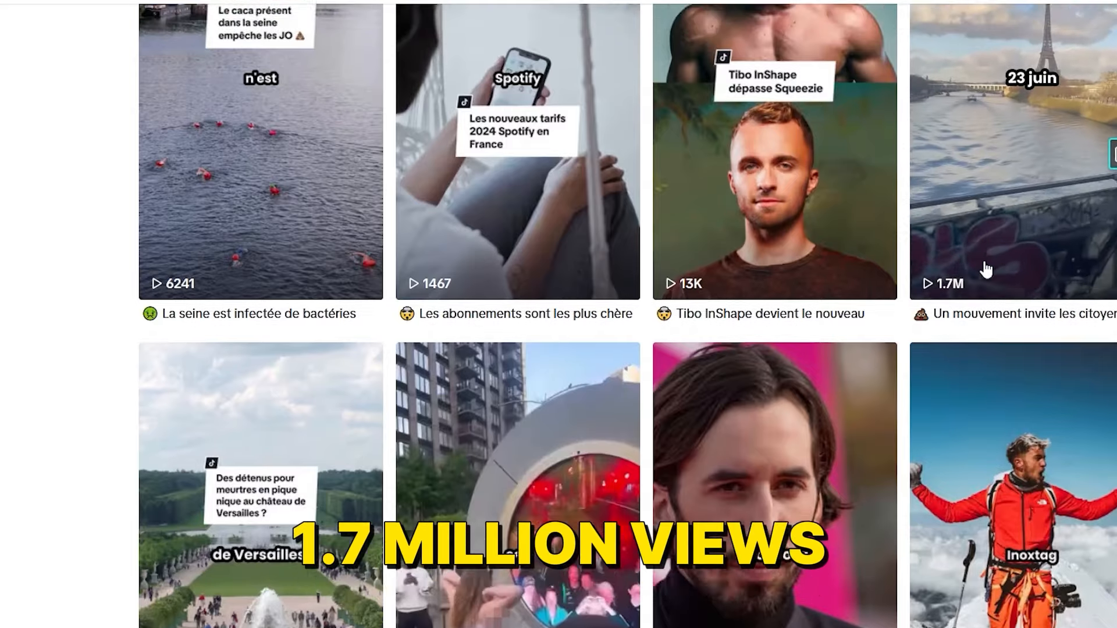
scroll(up, 3)
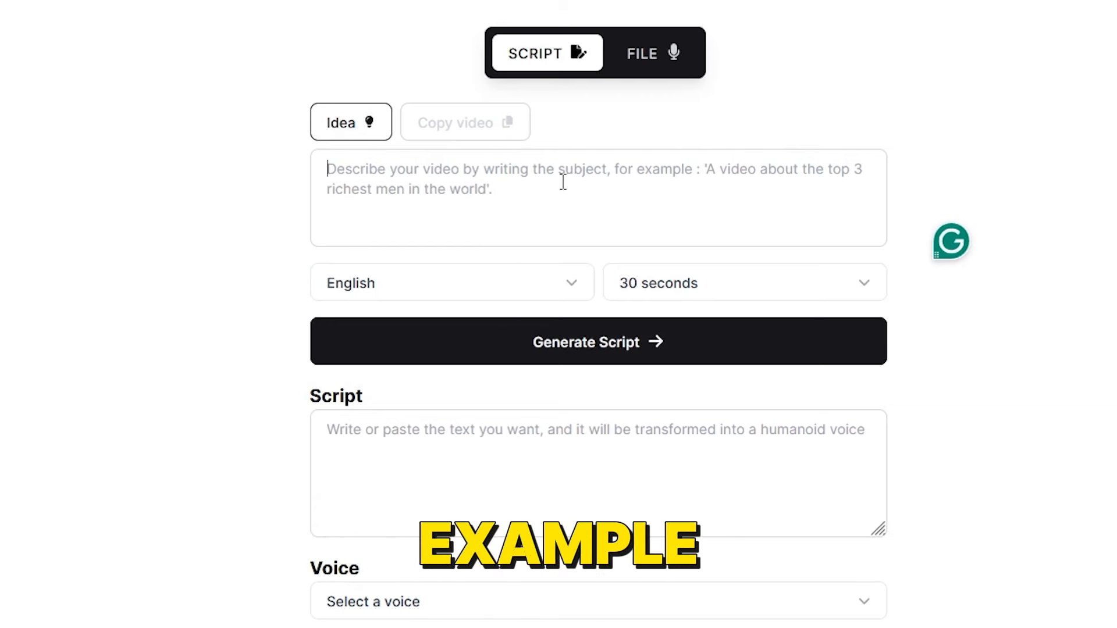
mouse_move(604, 300)
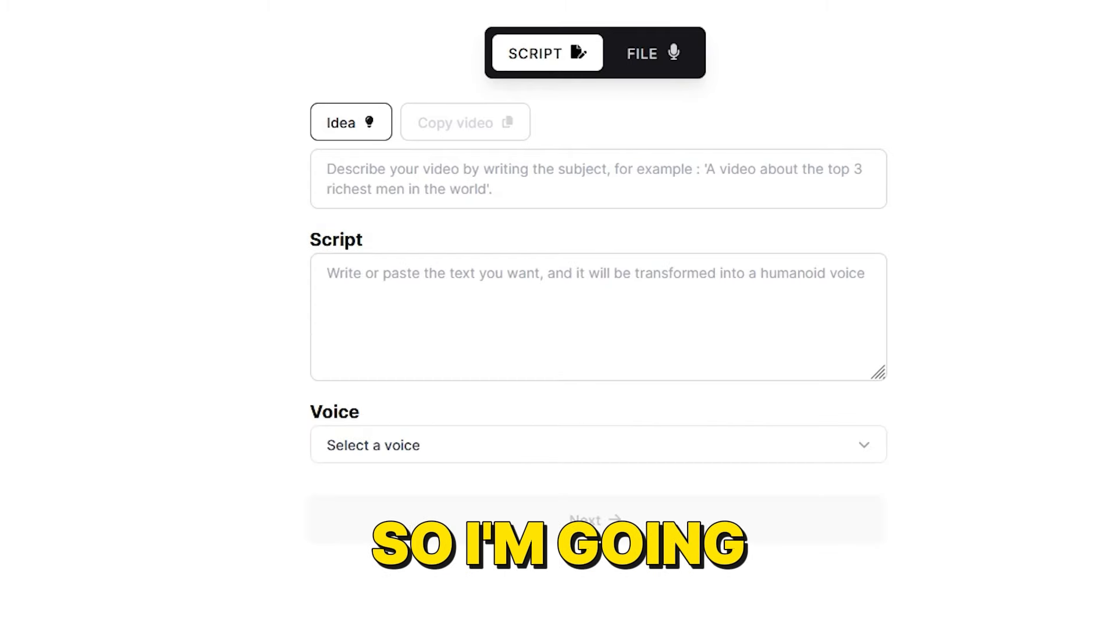
Paste the Elon Musk script prompt as the idea and set a 1-minute duration.
right_click(498, 188)
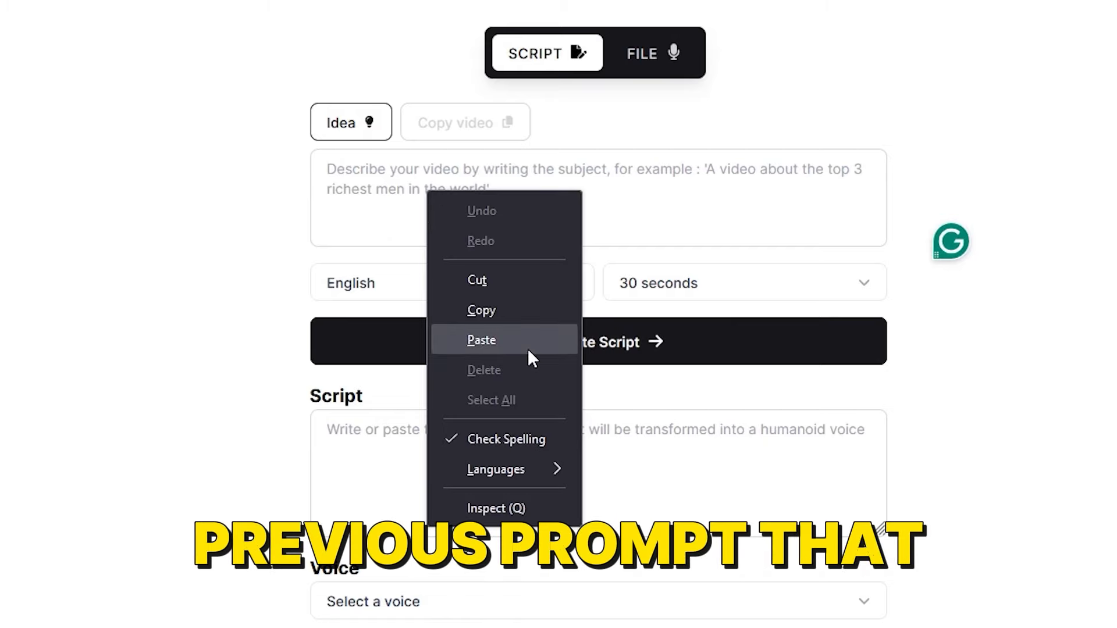
click(481, 339)
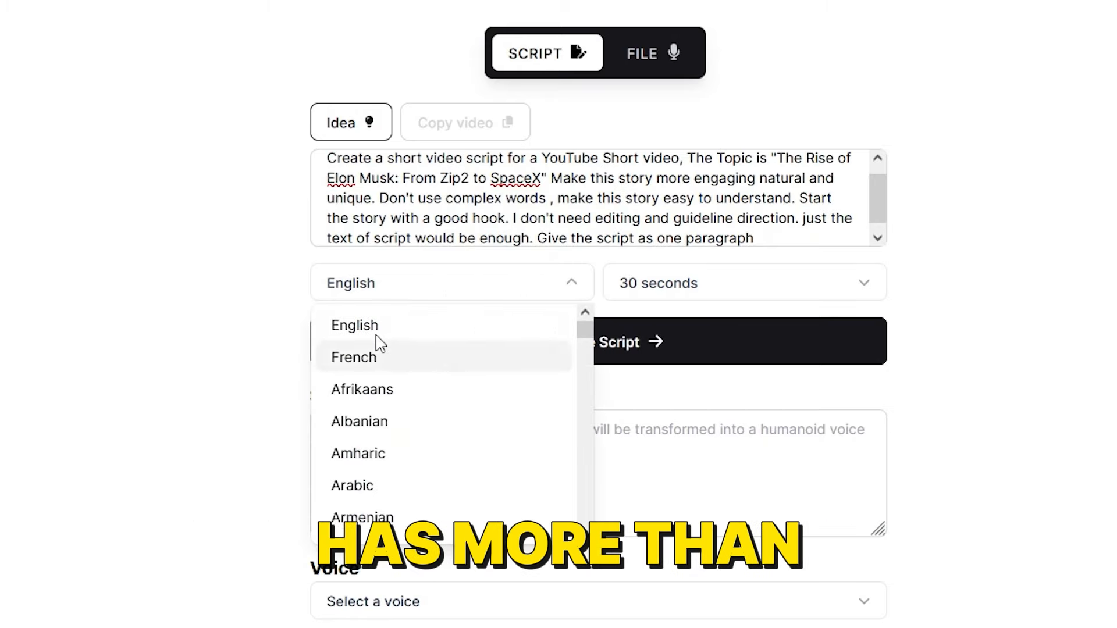
scroll(down, 3)
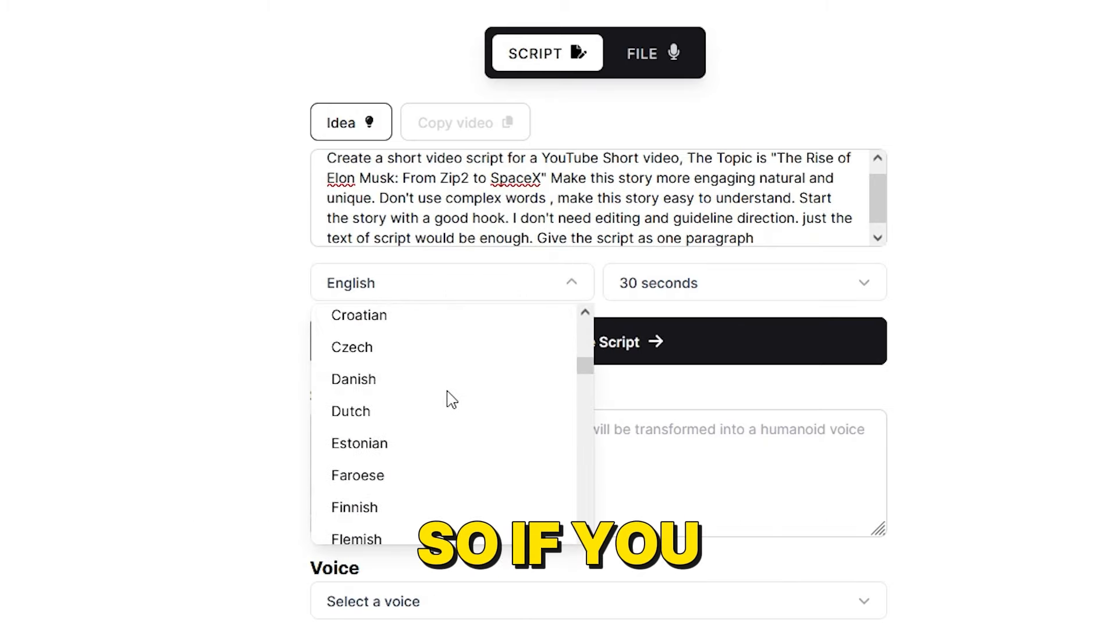
scroll(down, 3)
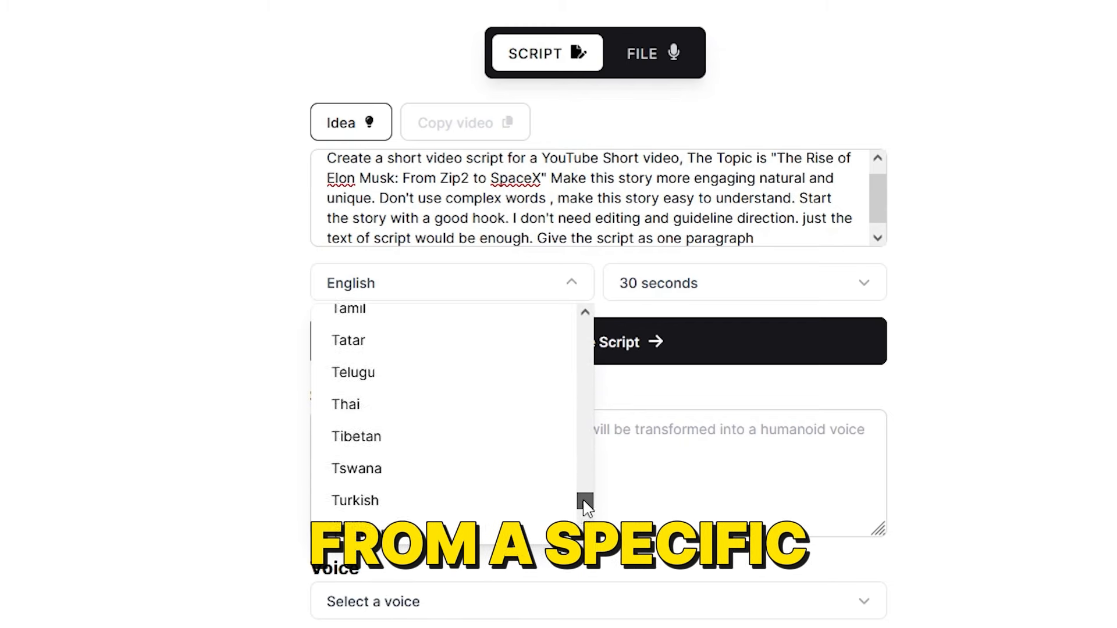
scroll(up, 3)
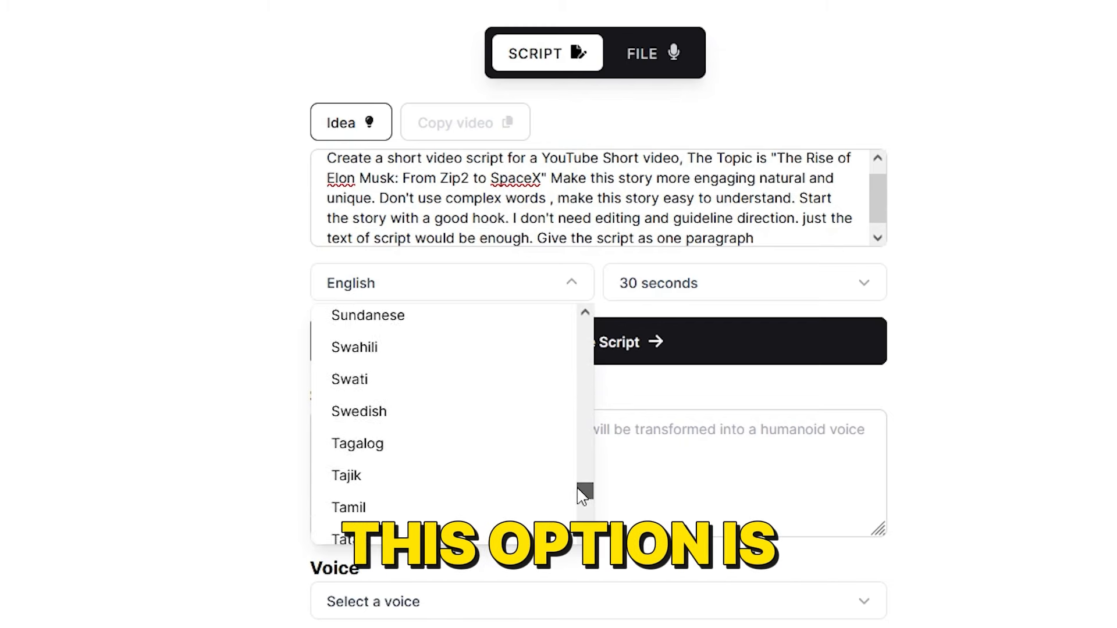
scroll(up, 3)
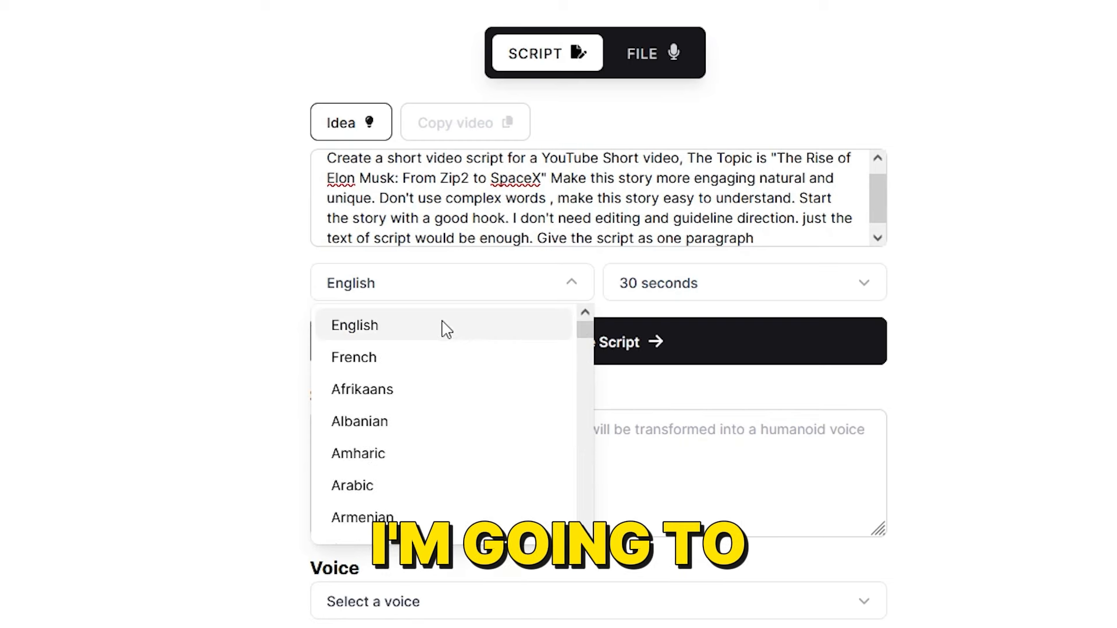
click(743, 282)
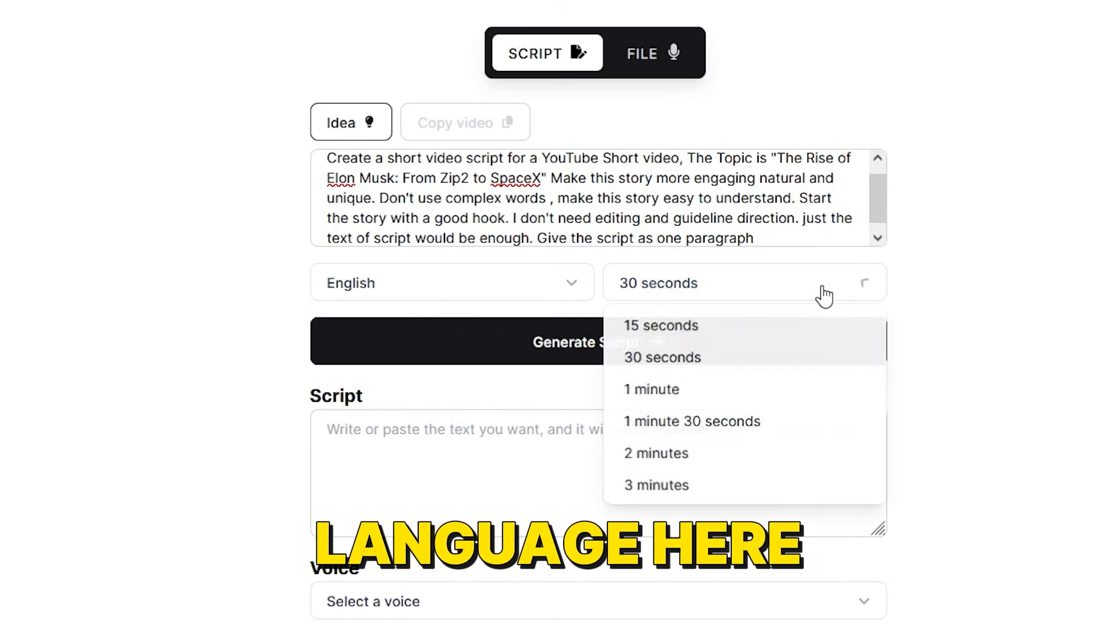
mouse_move(688, 421)
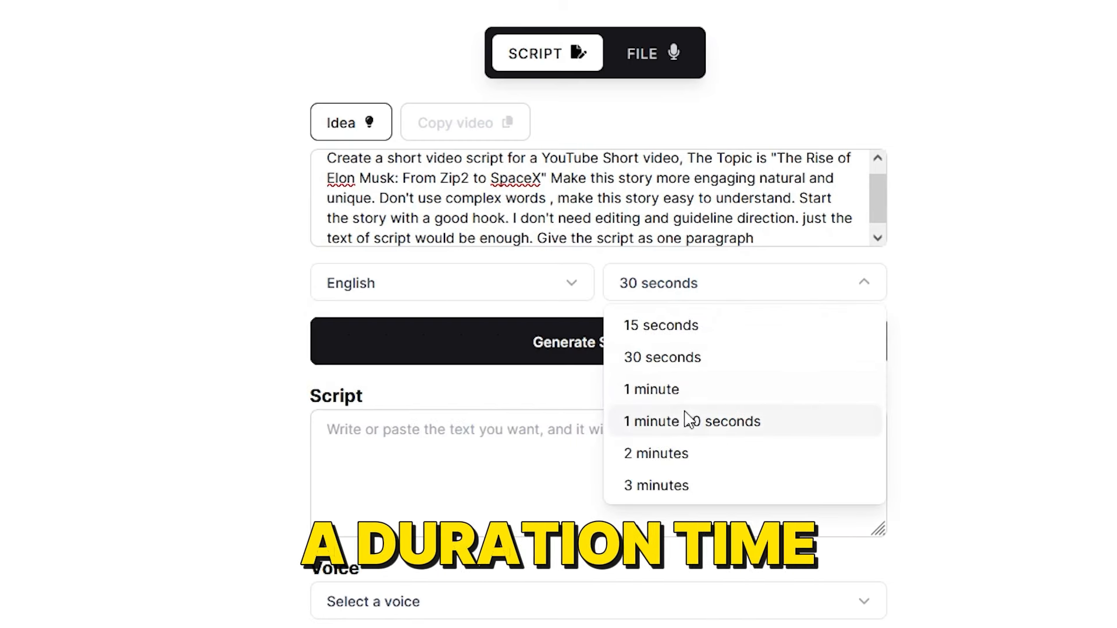
click(650, 389)
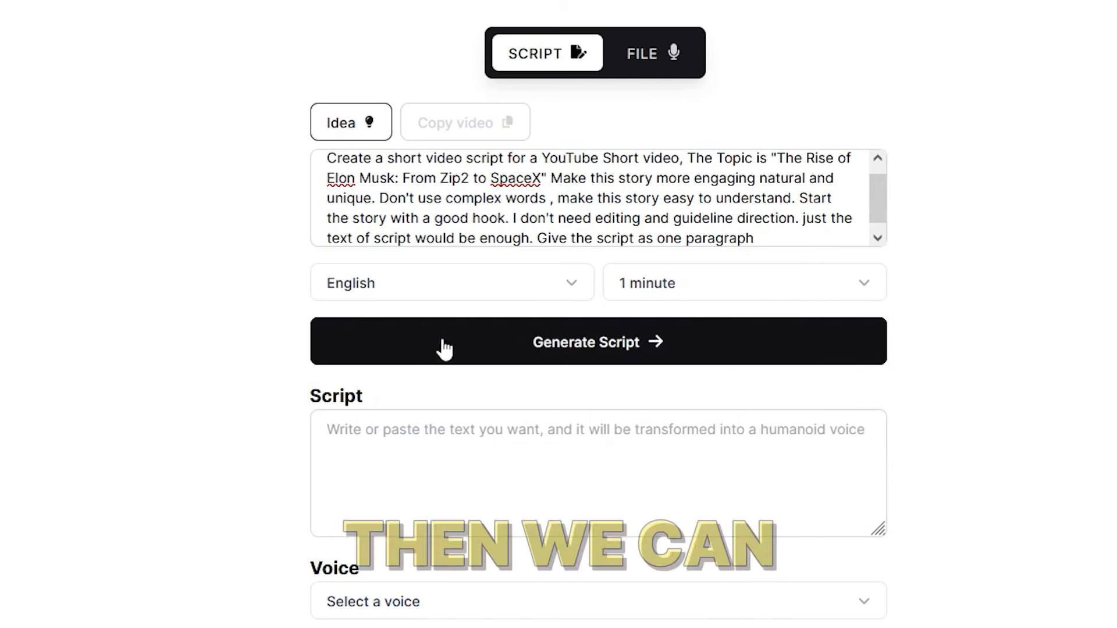
Generate the Elon Musk script from the idea and pick Paul as narrator.
click(597, 343)
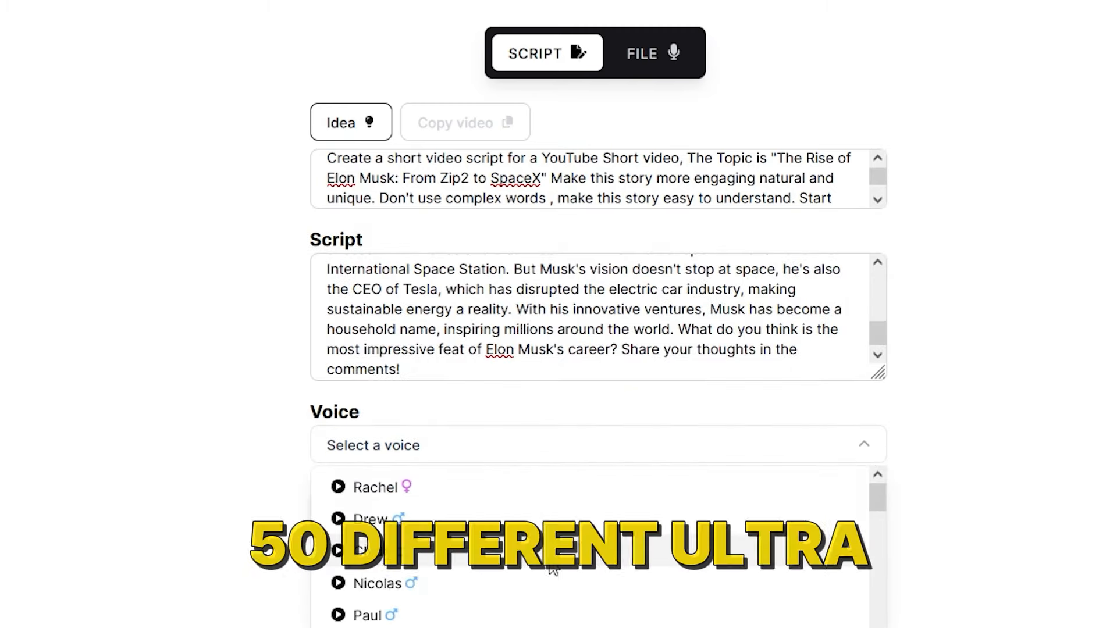
scroll(down, 3)
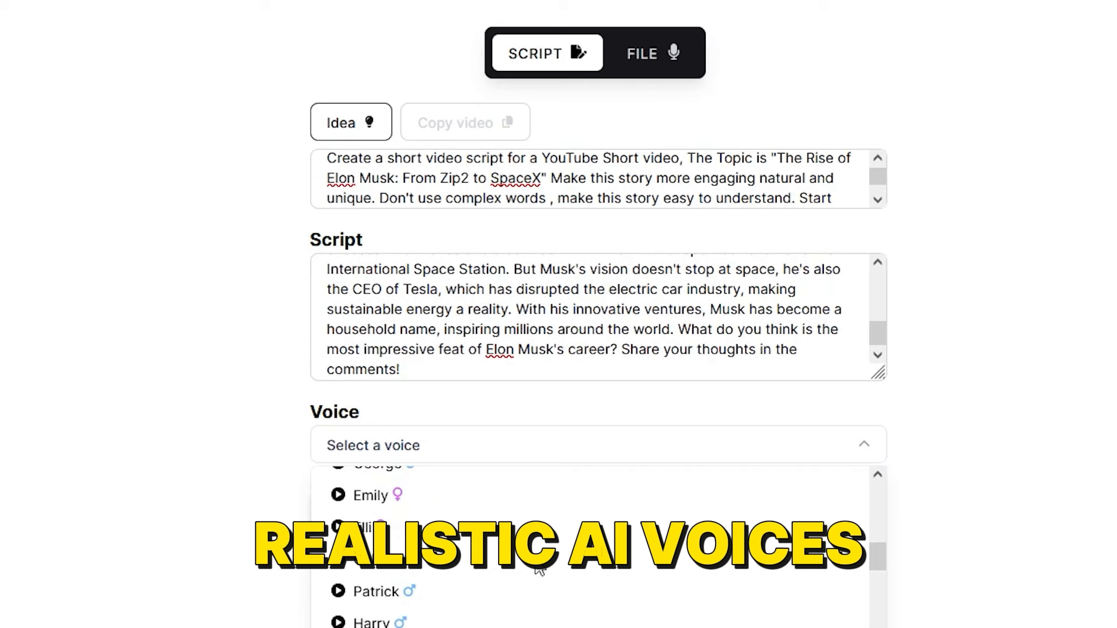
scroll(down, 3)
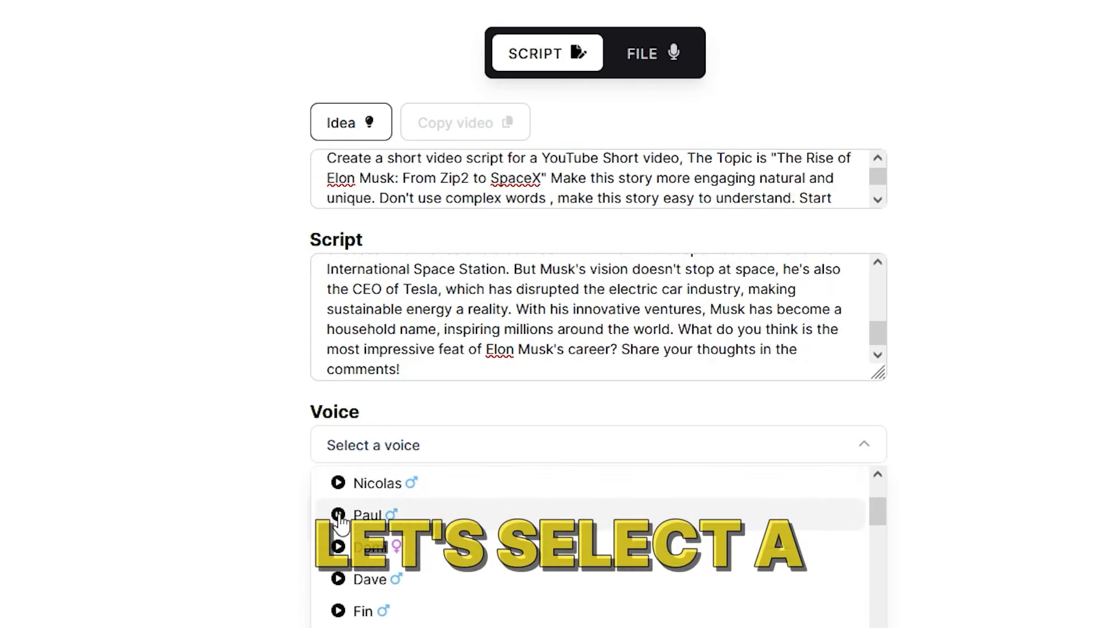
click(368, 515)
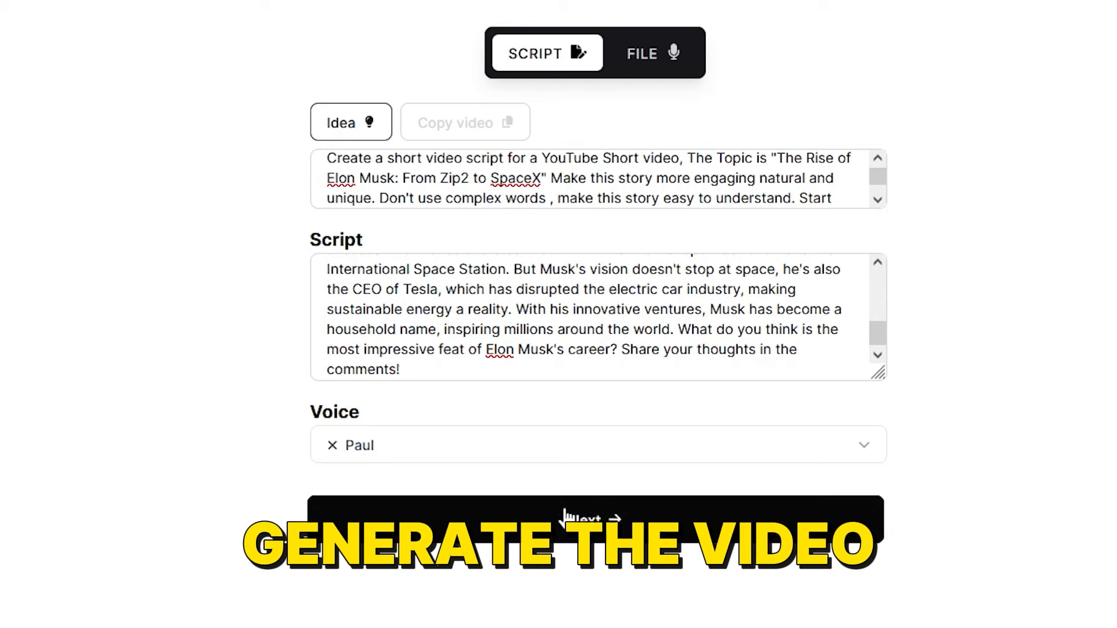
Generate the video and check the Style tab's 'Available soon' notice.
click(596, 531)
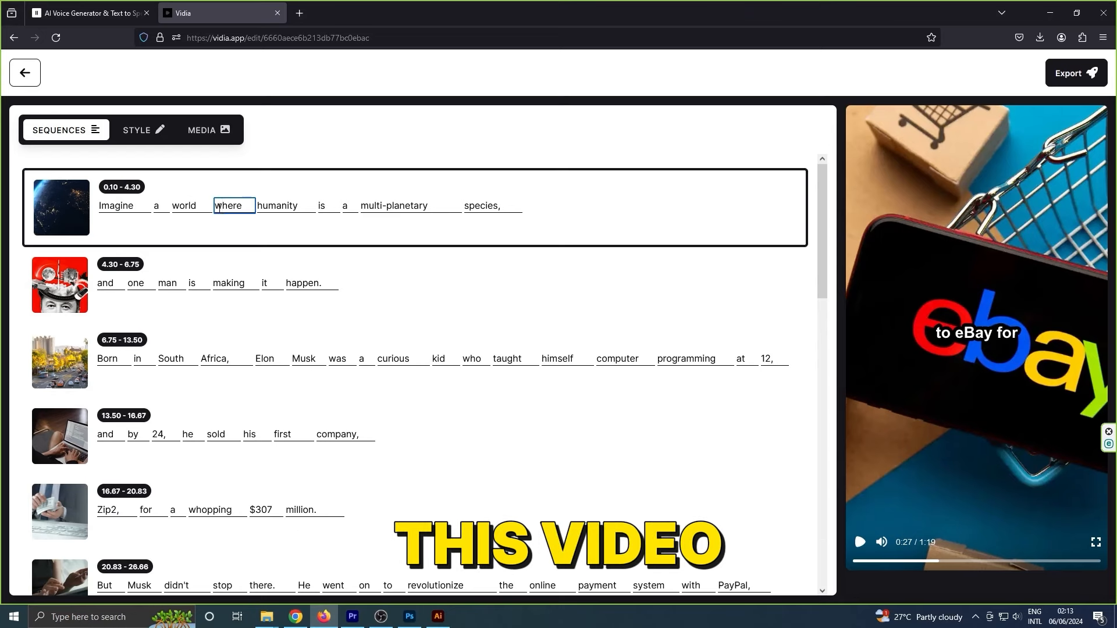
click(143, 129)
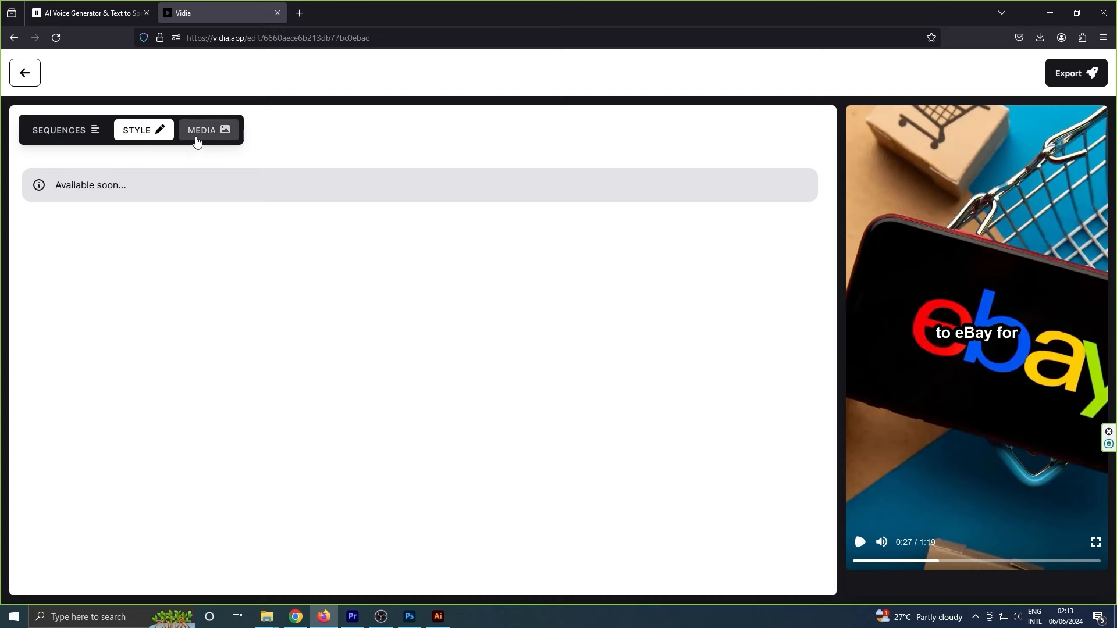
Review the first clip's stock search and asset upload options, then start the export.
click(208, 130)
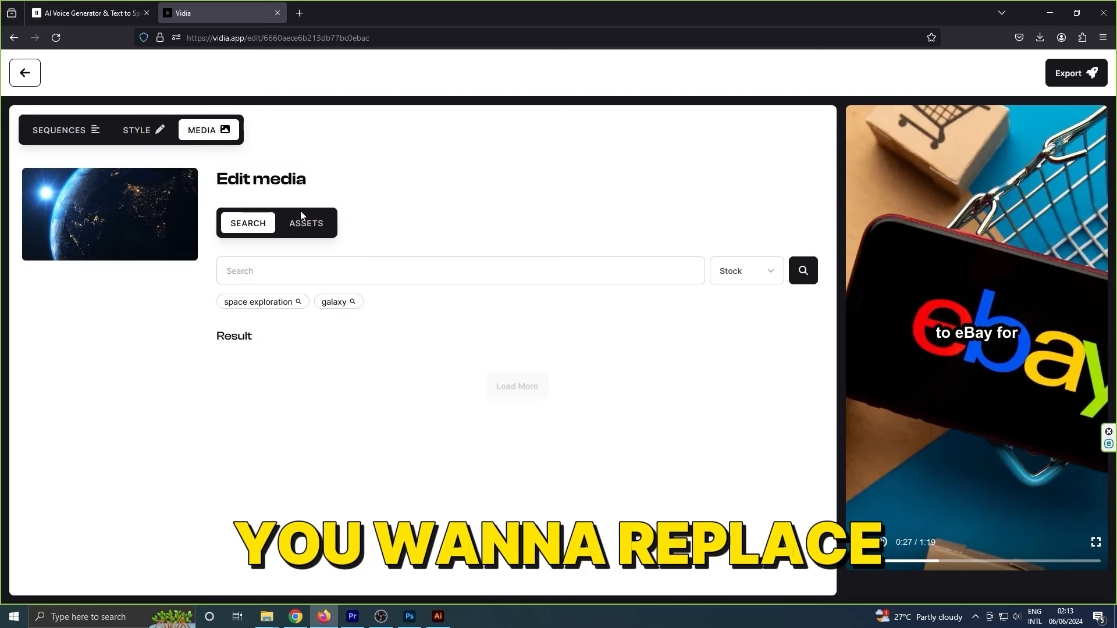
click(460, 271)
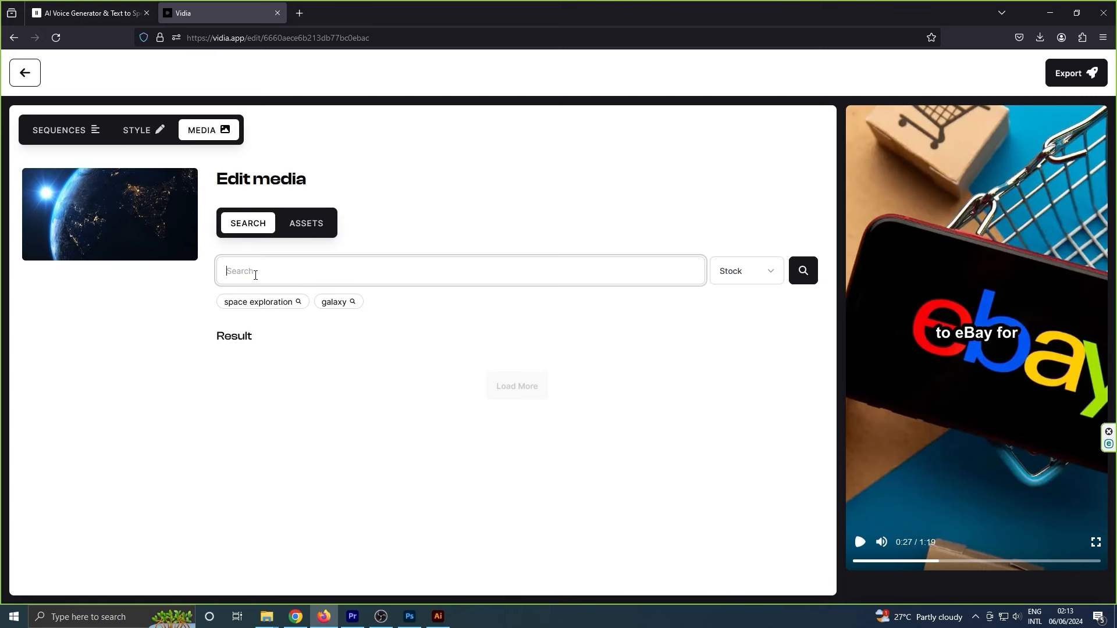
click(746, 270)
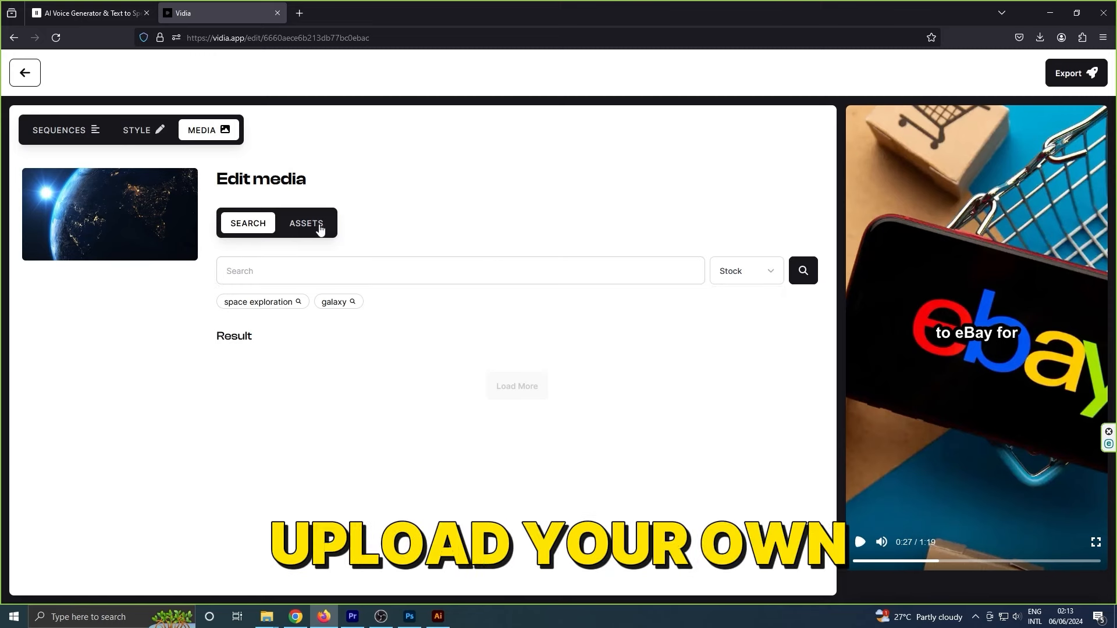
click(306, 222)
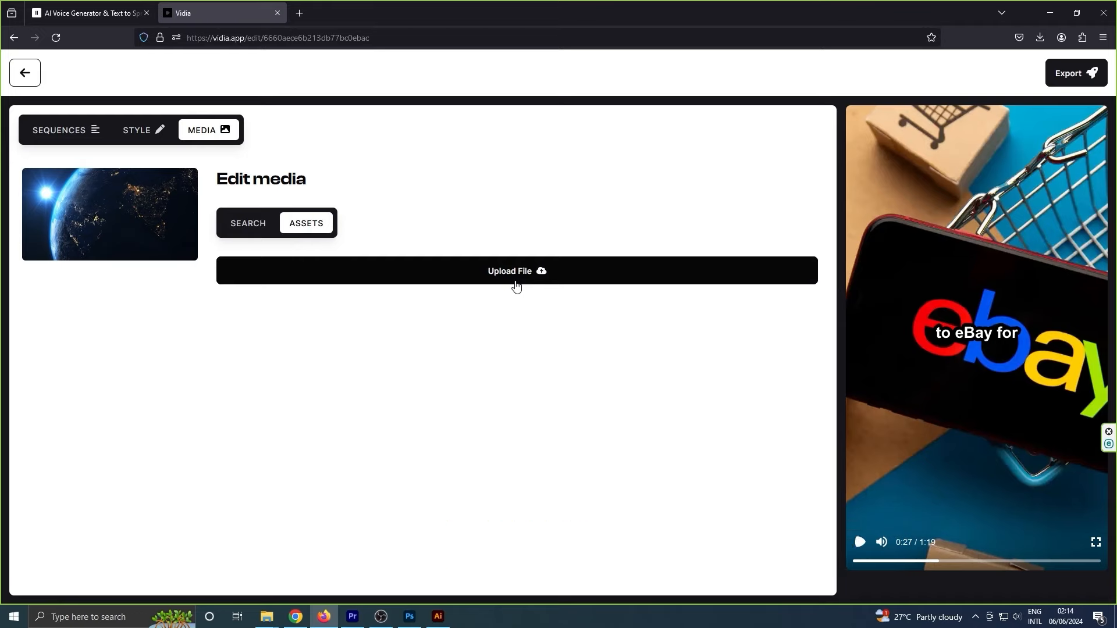
click(1075, 72)
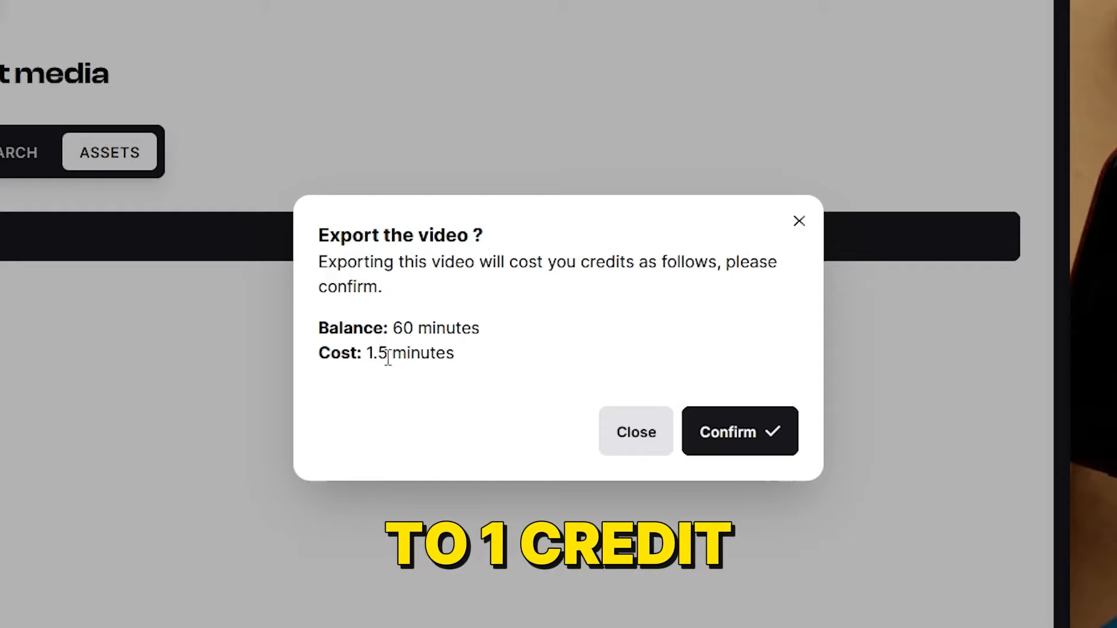
click(739, 431)
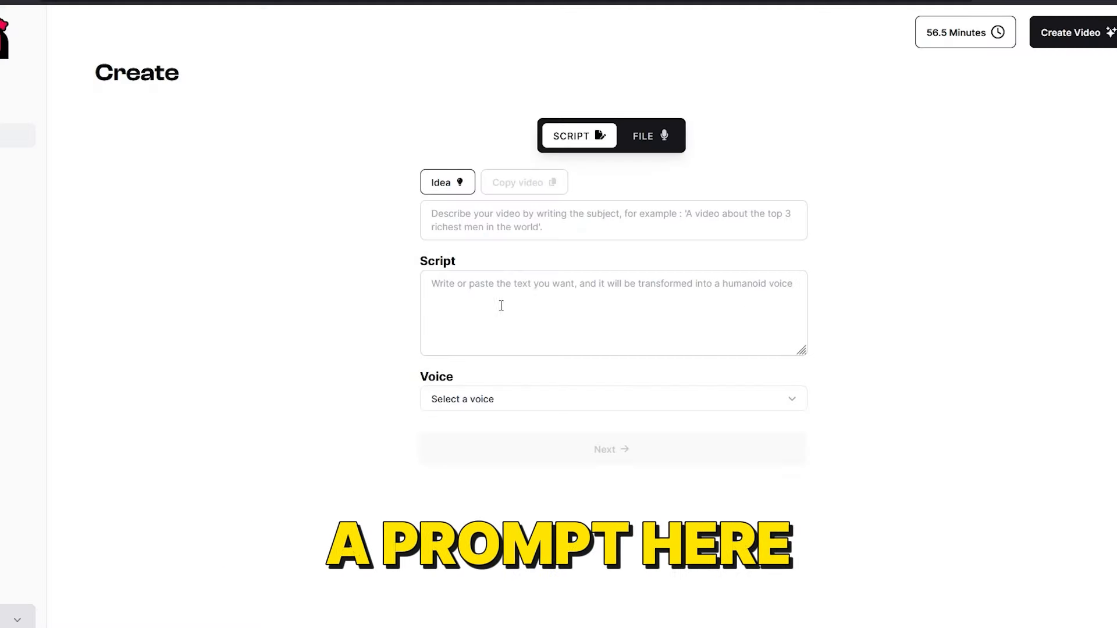
Paste the Zip2-to-SpaceX script, choose Paul's voice, and generate the new video.
right_click(502, 299)
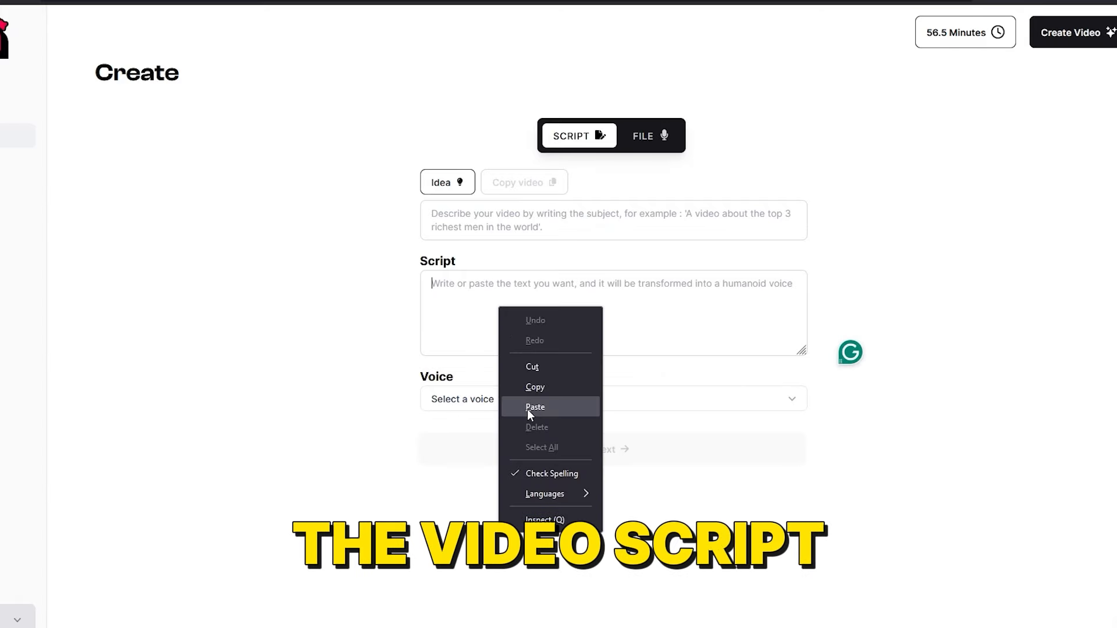
click(535, 406)
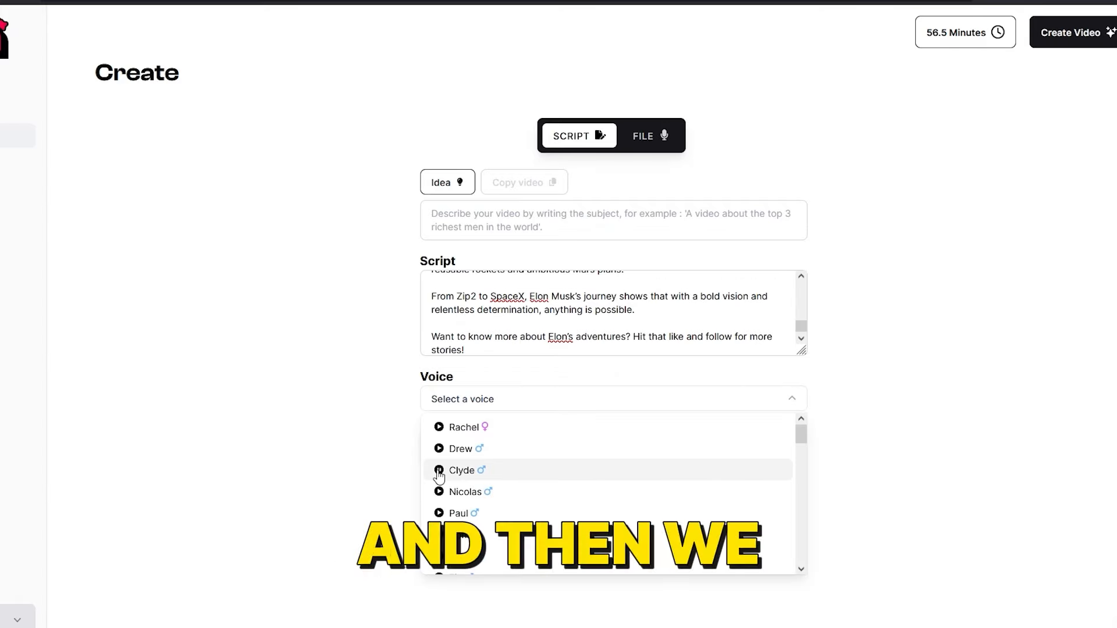
click(458, 513)
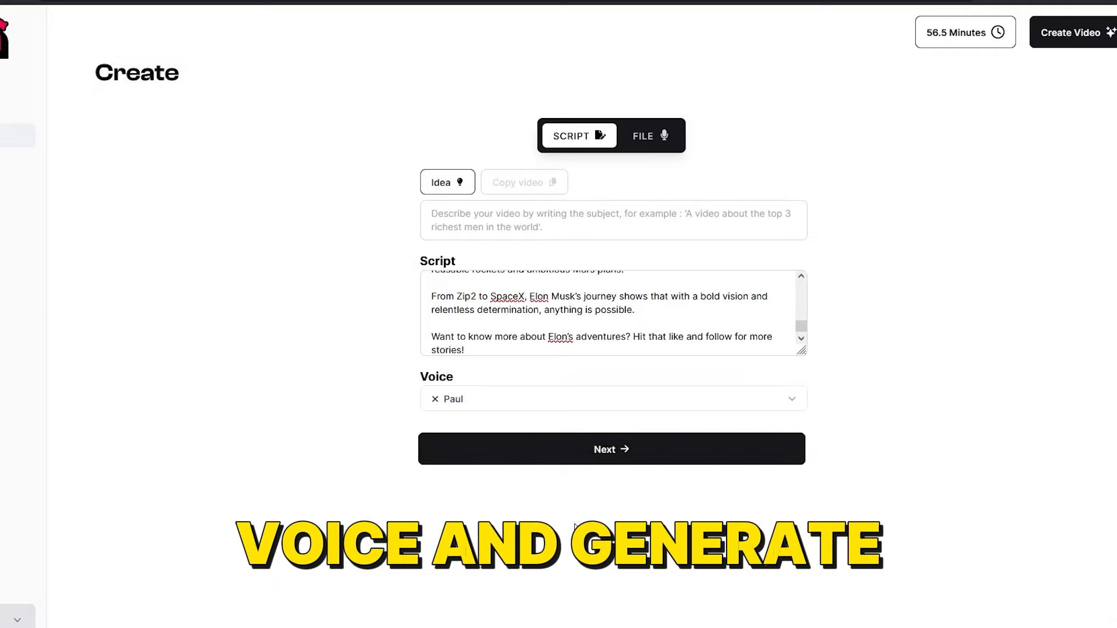
click(610, 448)
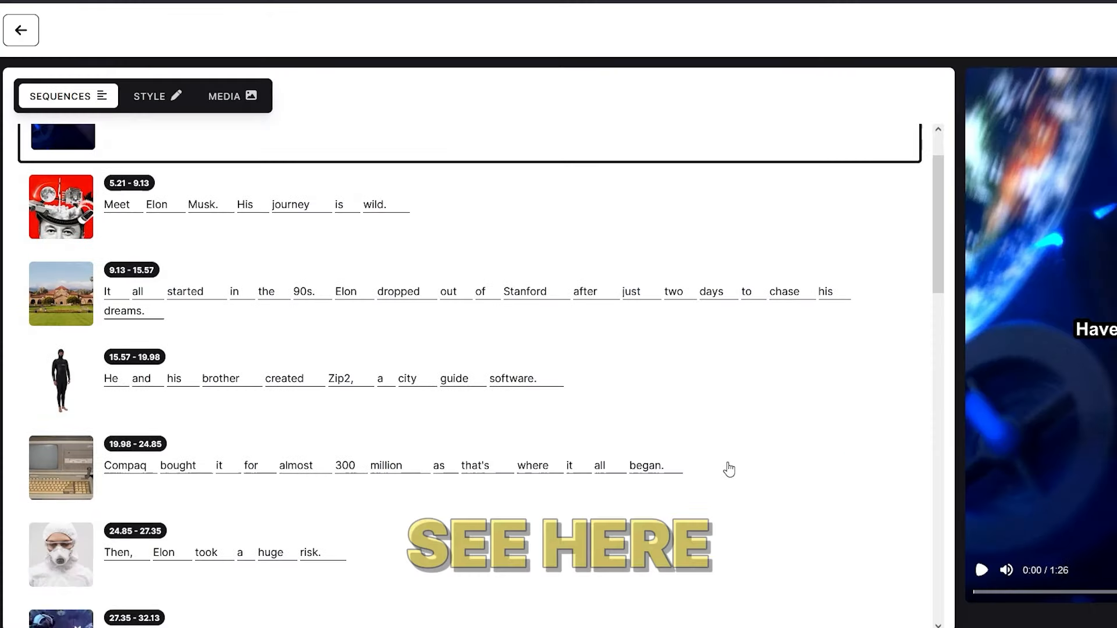
Scroll to the Zip2 sequence and open its media replacement panel.
scroll(down, 3)
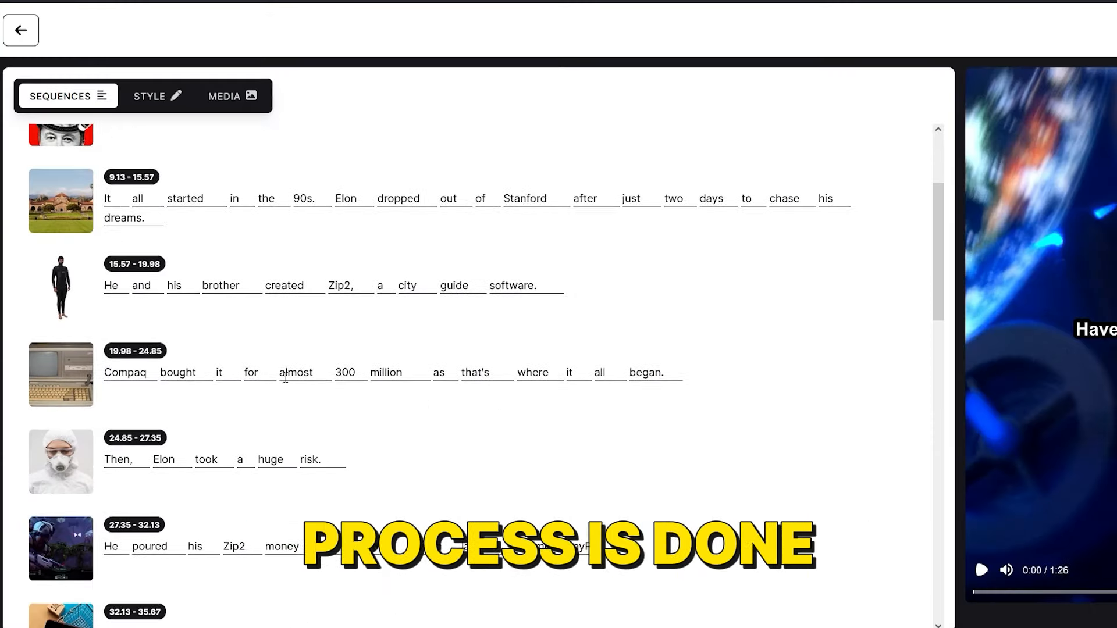
scroll(up, 3)
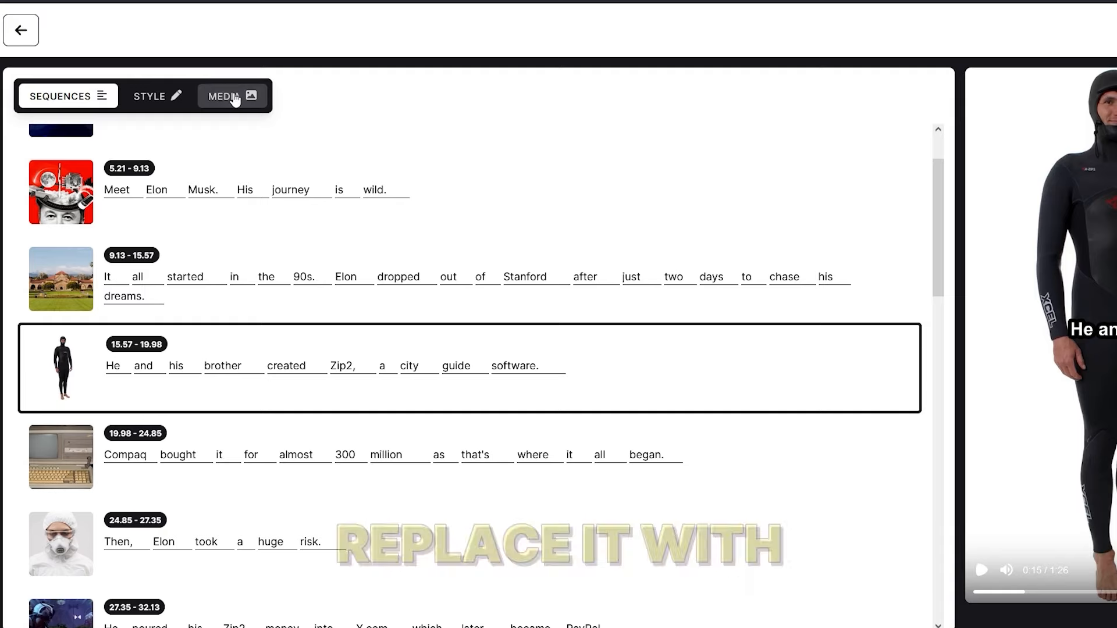
click(223, 96)
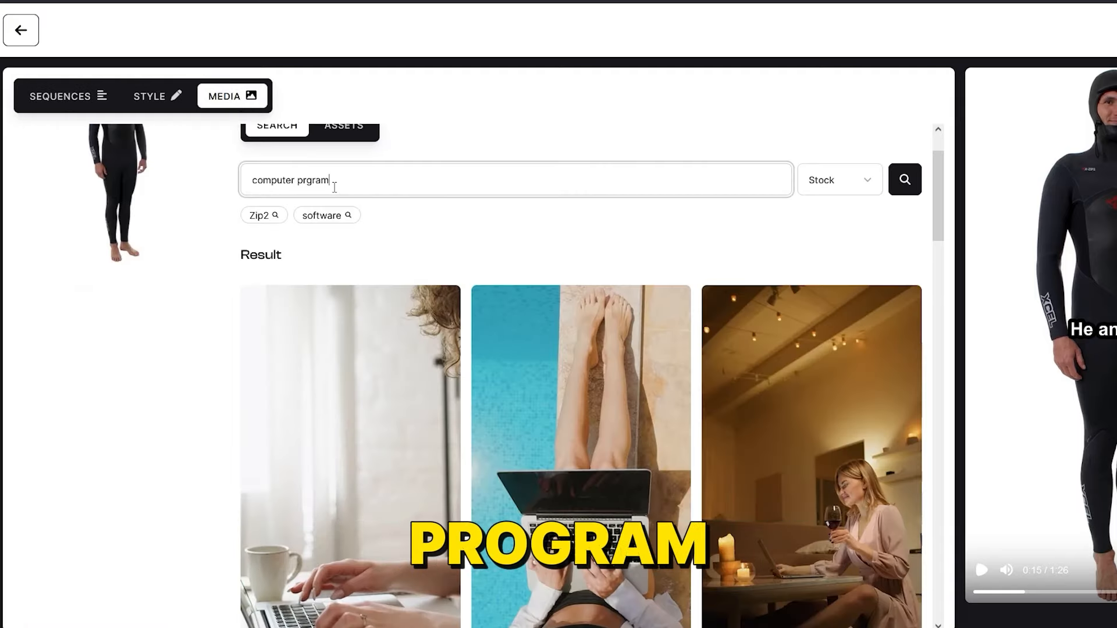